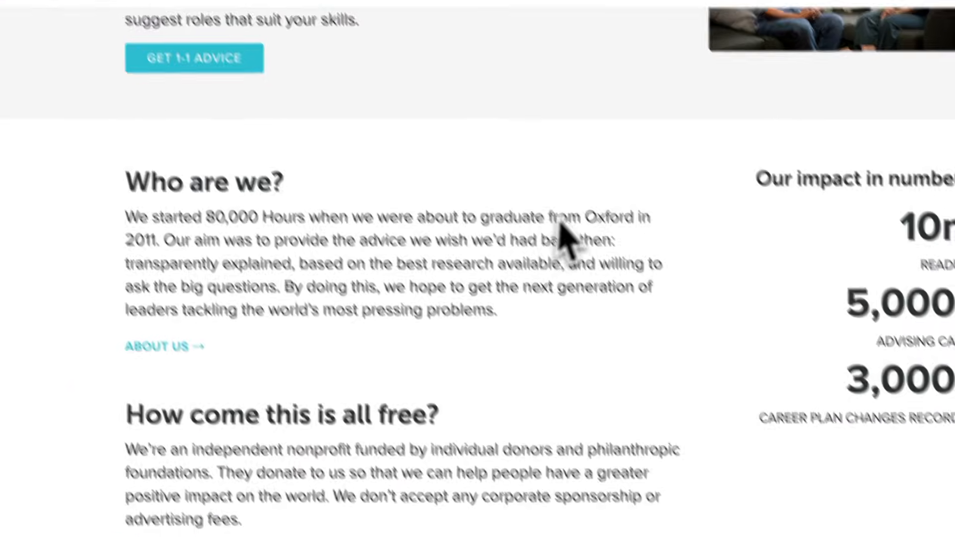
- Browse down the skills page, then show the Research menu's problem profiles overview
{"action": "scroll", "scroll_direction": "down", "scroll_amount": 3}
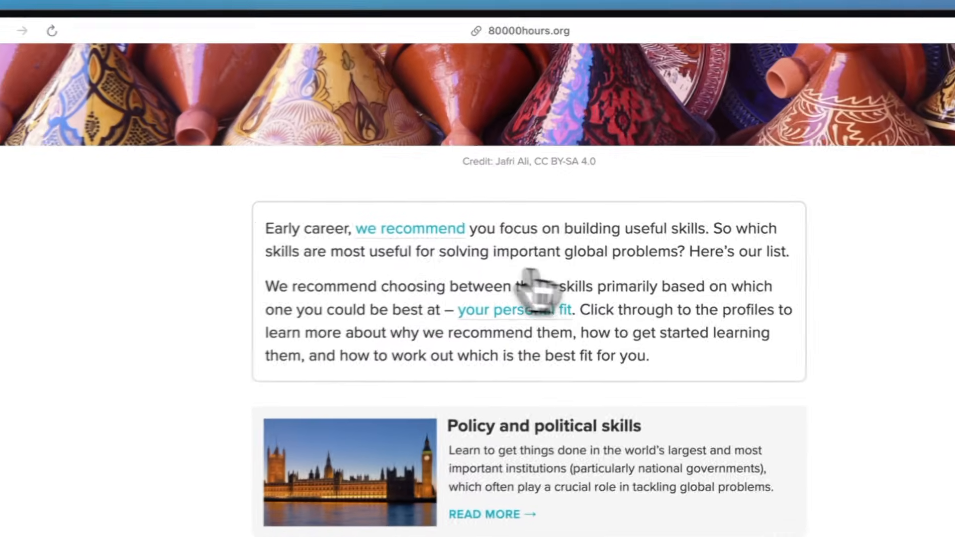
{"action": "scroll", "scroll_direction": "down", "scroll_amount": 3}
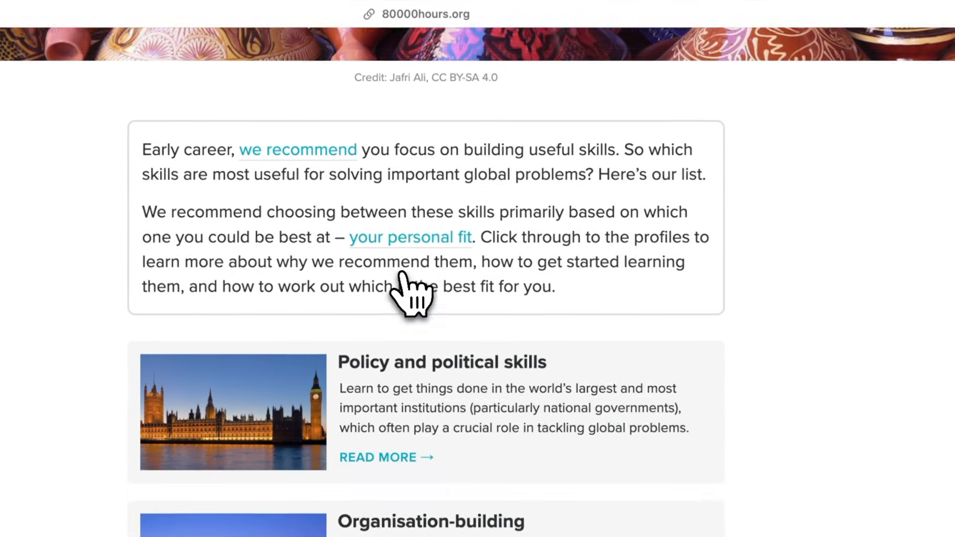
{"action": "scroll", "scroll_direction": "down", "scroll_amount": 3}
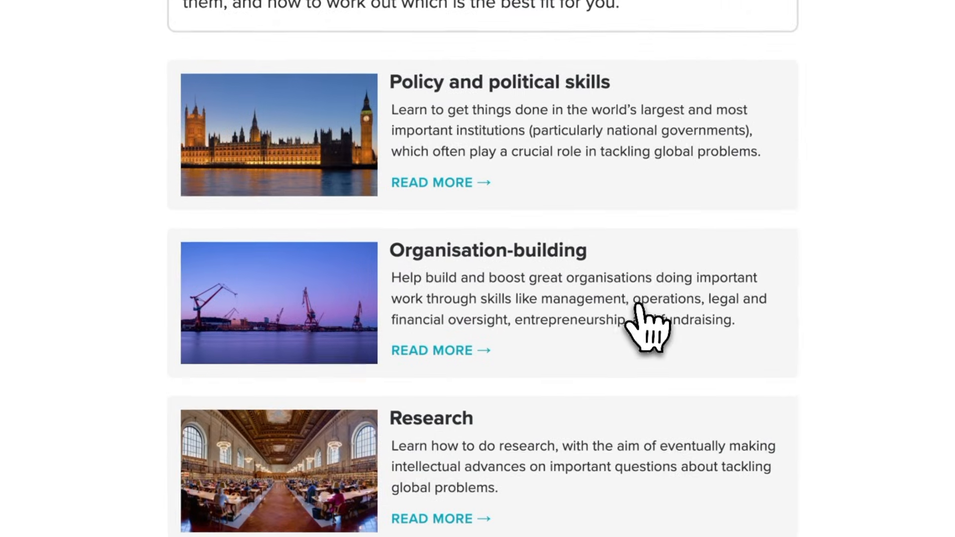
{"action": "scroll", "scroll_direction": "down", "scroll_amount": 3}
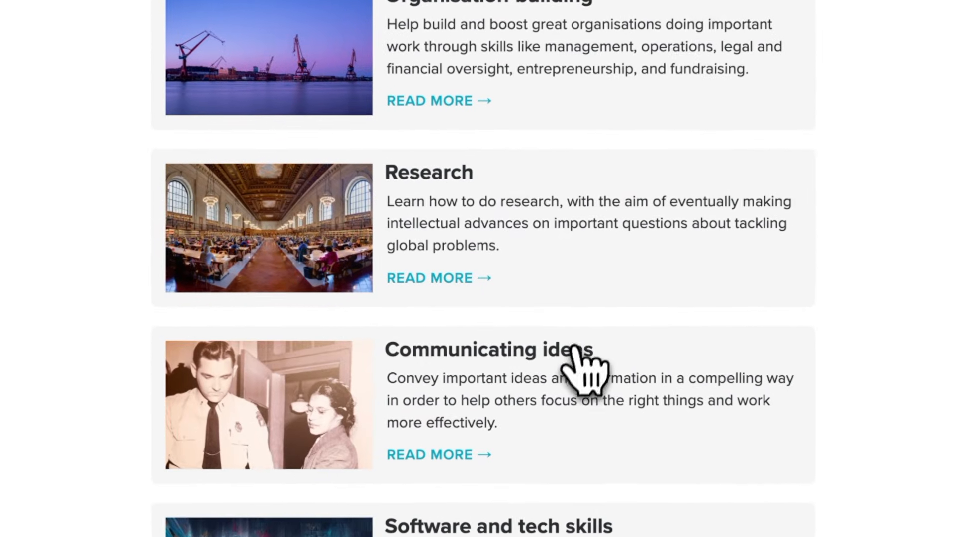
{"action": "left_click", "coordinate": [705, 120]}
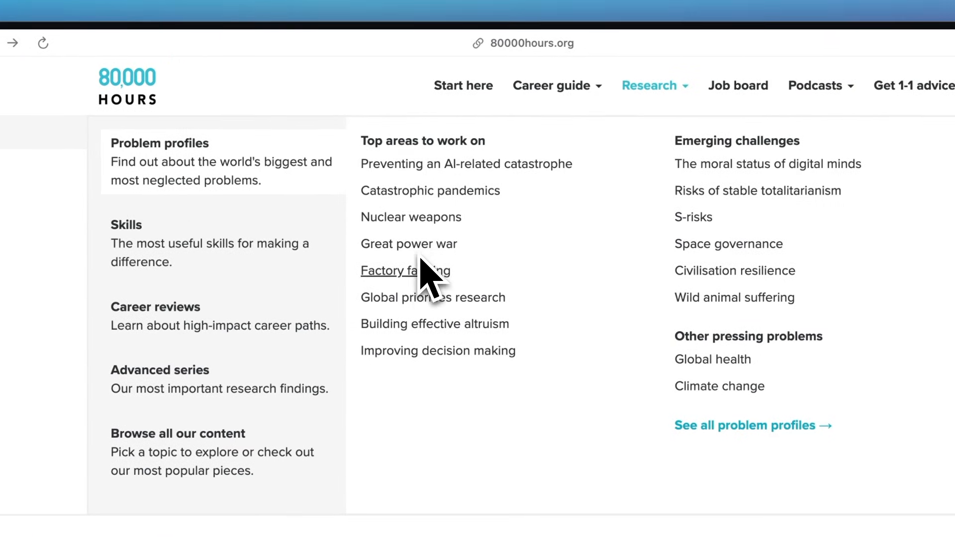
- View a career guide article and browse its contents, podcast section and 1-1 advice
{"action": "left_click", "coordinate": [405, 271]}
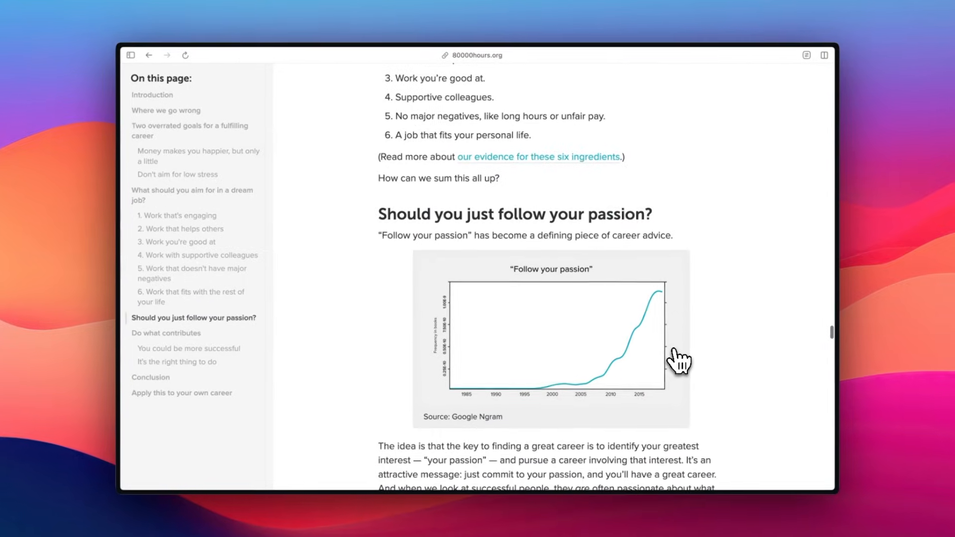
{"action": "scroll", "scroll_direction": "down", "scroll_amount": 3}
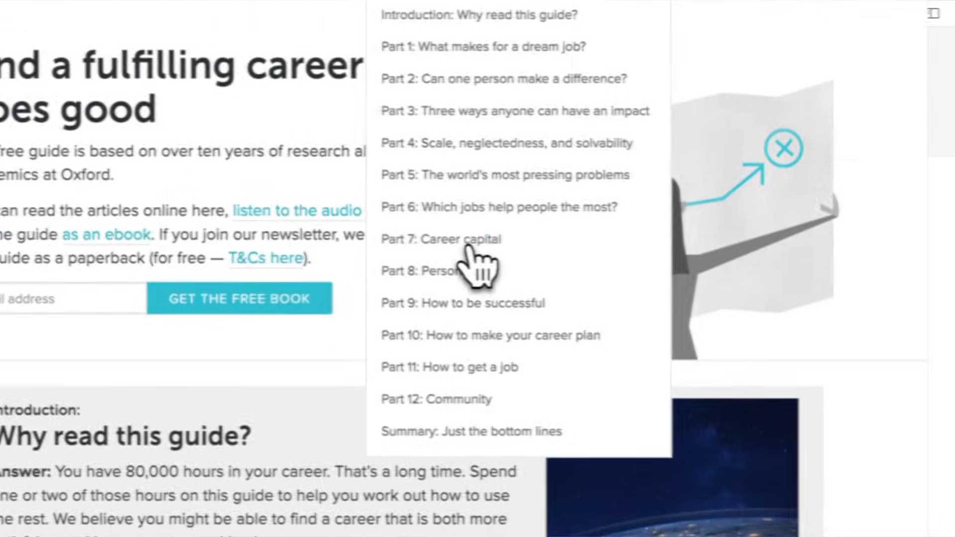
{"action": "scroll", "scroll_direction": "down", "scroll_amount": 3}
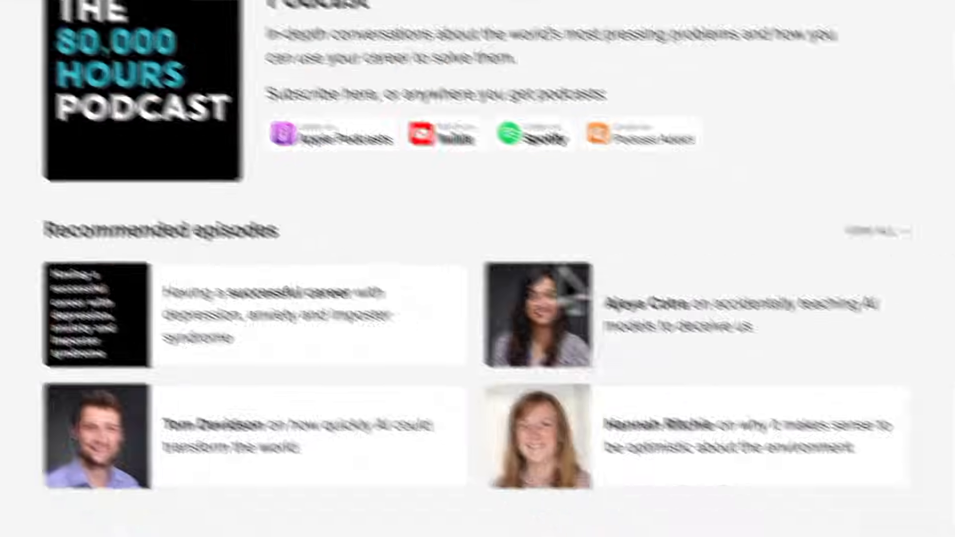
{"action": "scroll", "scroll_direction": "down", "scroll_amount": 3}
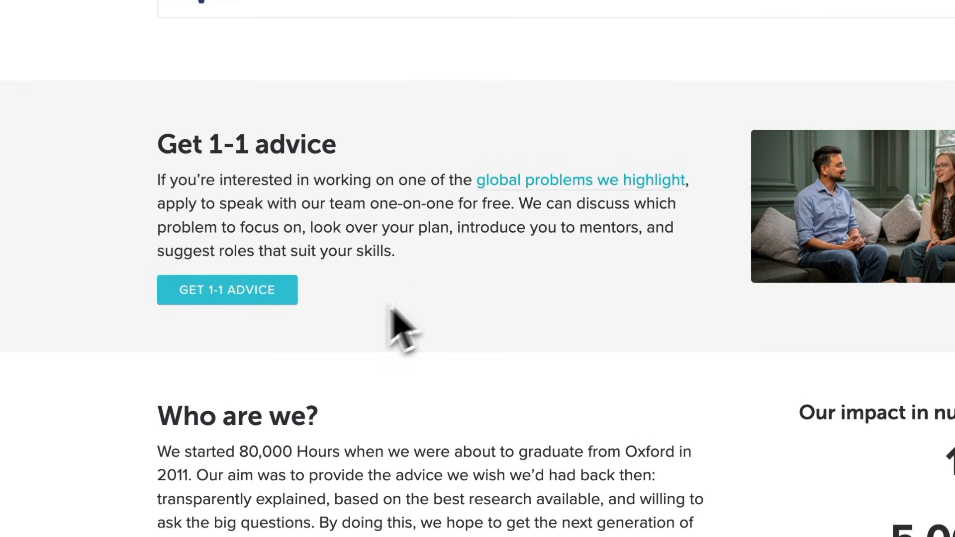
{"action": "scroll", "scroll_direction": "down", "scroll_amount": 3}
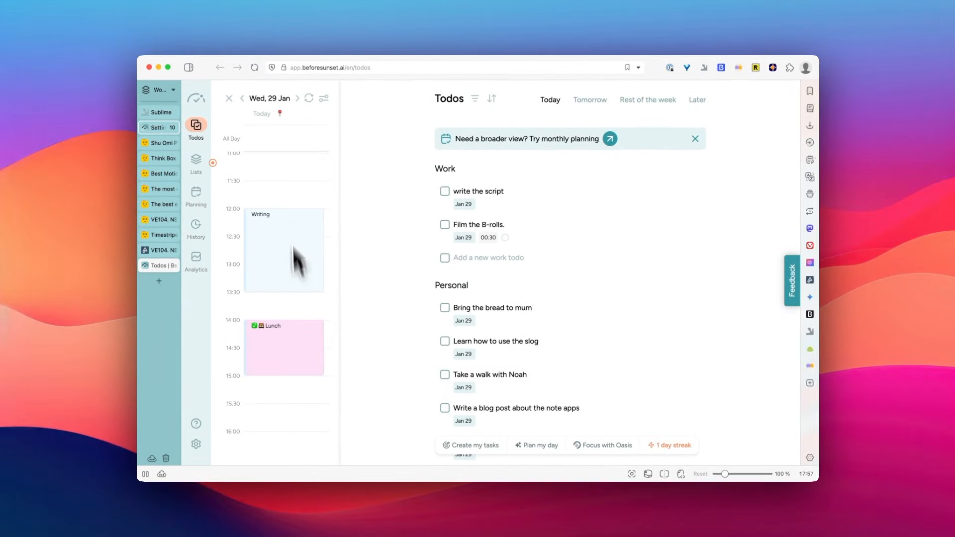
- Switch Todos to Tomorrow and start Create my tasks to get the goal prompt
{"action": "left_click", "coordinate": [480, 191]}
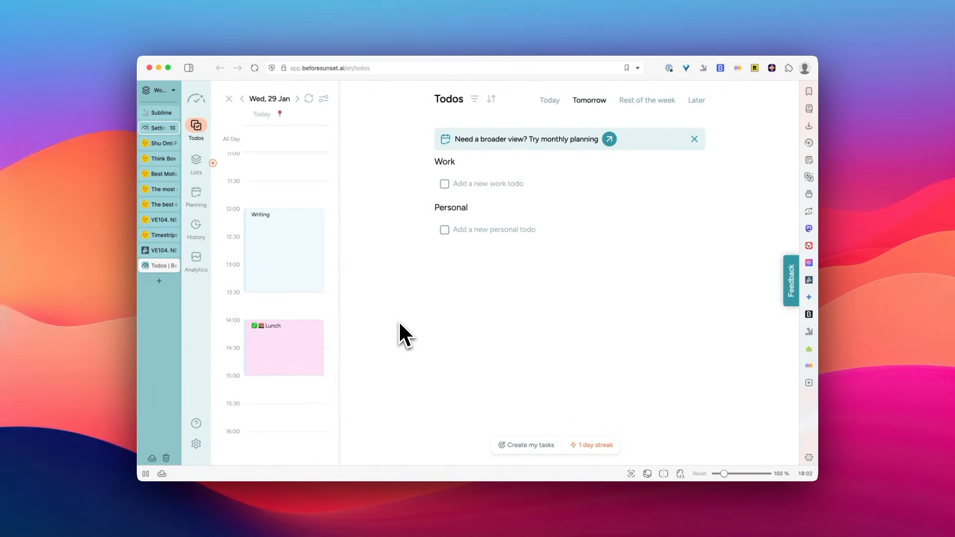
{"action": "left_click", "coordinate": [525, 445]}
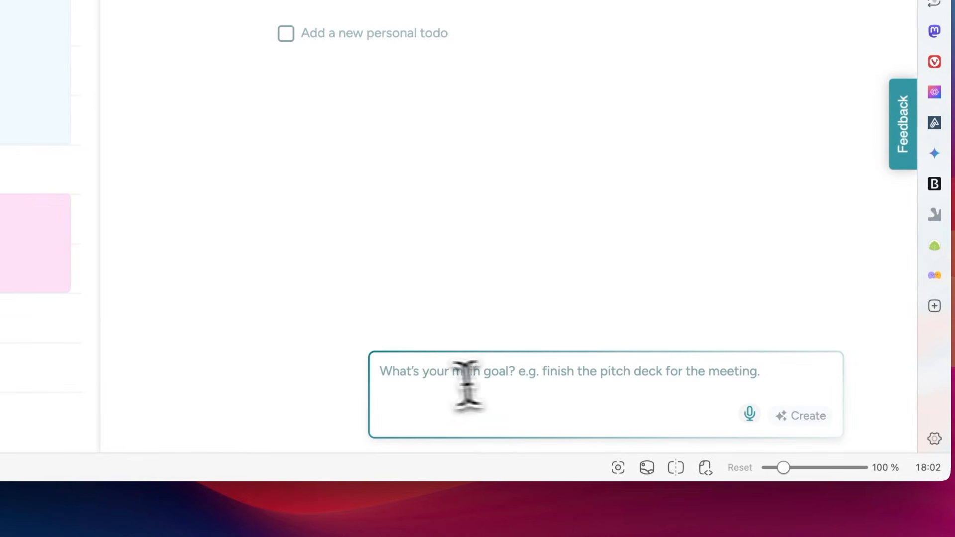
- Enter the goal 'explore Shibuya to film some insta content' and generate tomorrow's tasks
{"action": "type", "text": "tomorrow, i want to explore Shibuya to film some insta content. I also want to"}
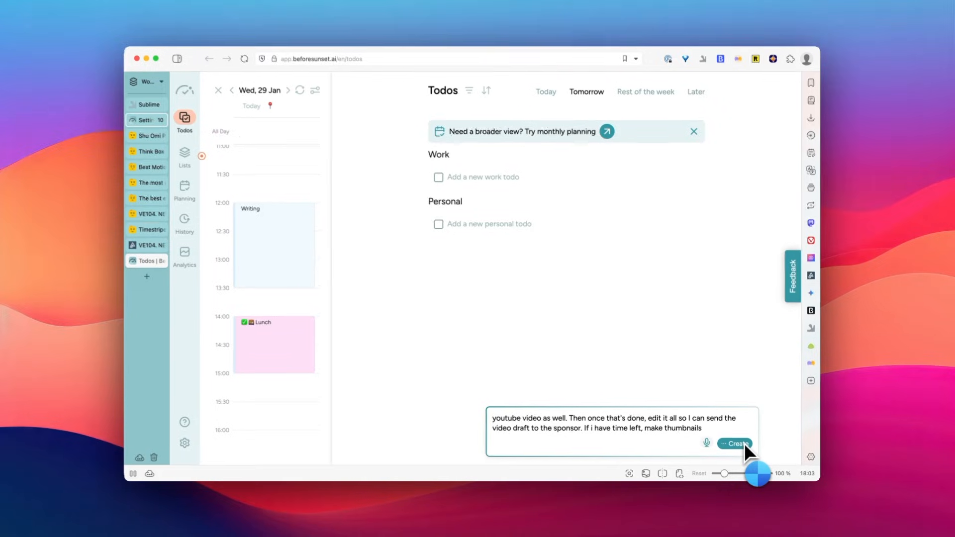
{"action": "left_click", "coordinate": [734, 444]}
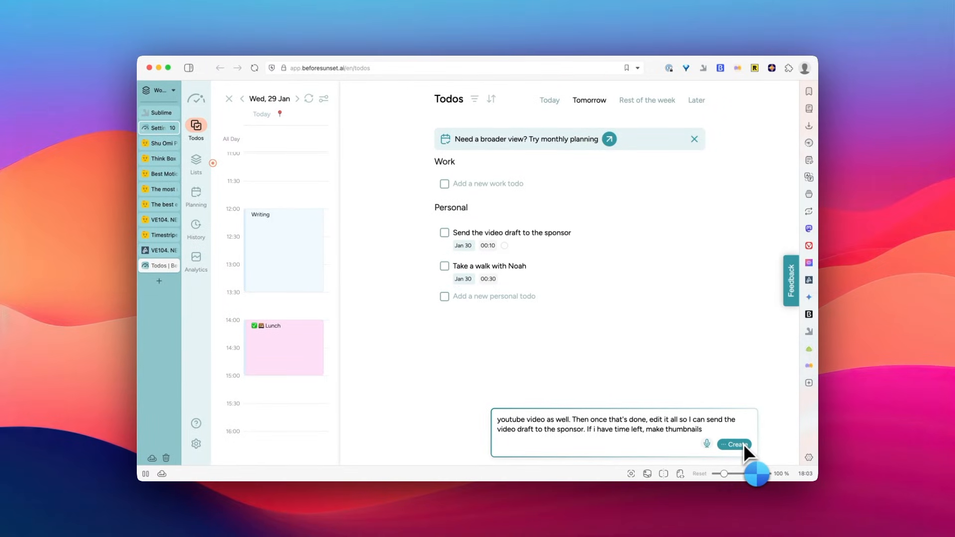
{"action": "left_click", "coordinate": [734, 444]}
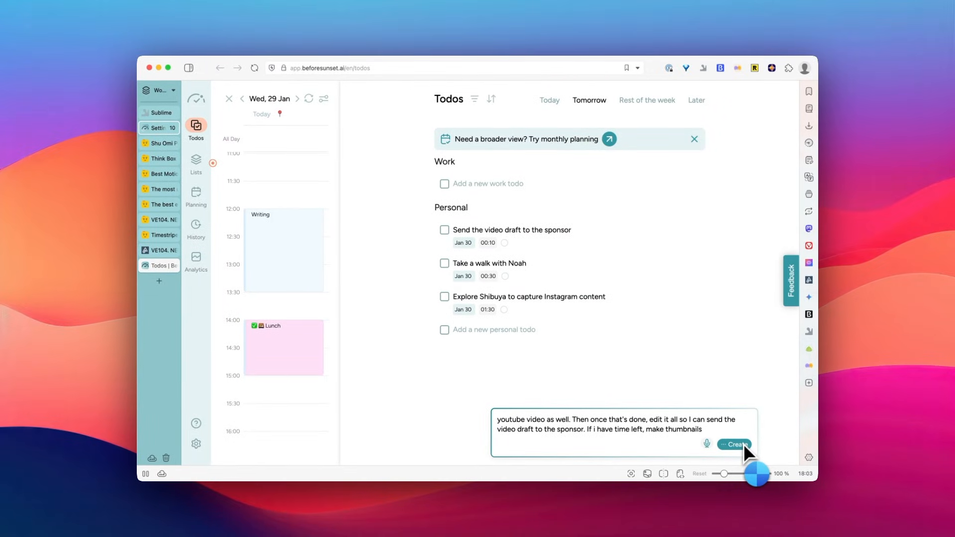
{"action": "left_click", "coordinate": [734, 444]}
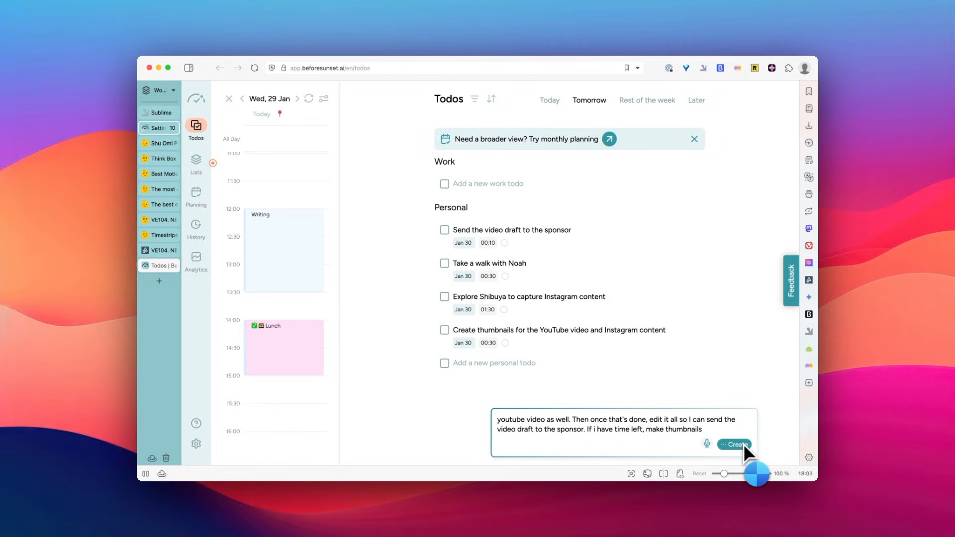
{"action": "left_click", "coordinate": [735, 443]}
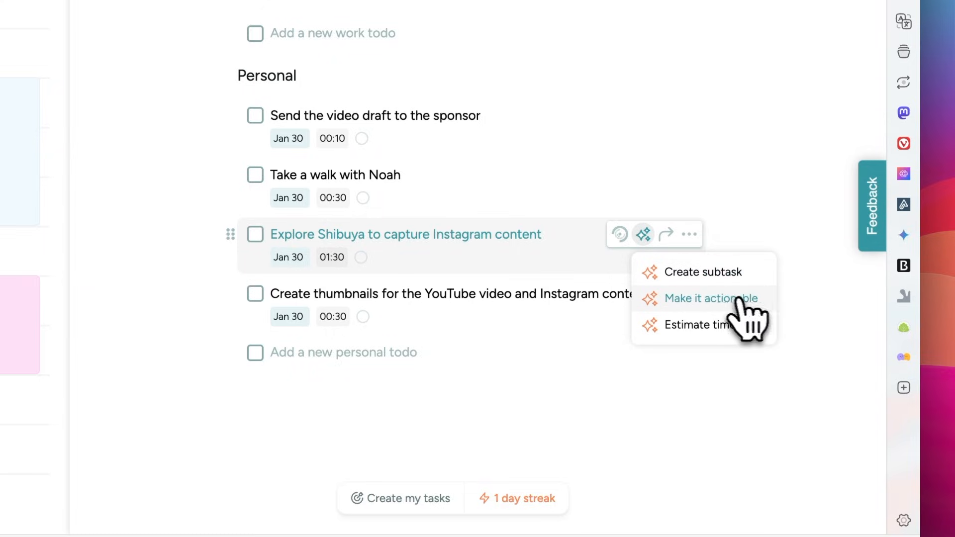
{"action": "mouse_move", "coordinate": [679, 335]}
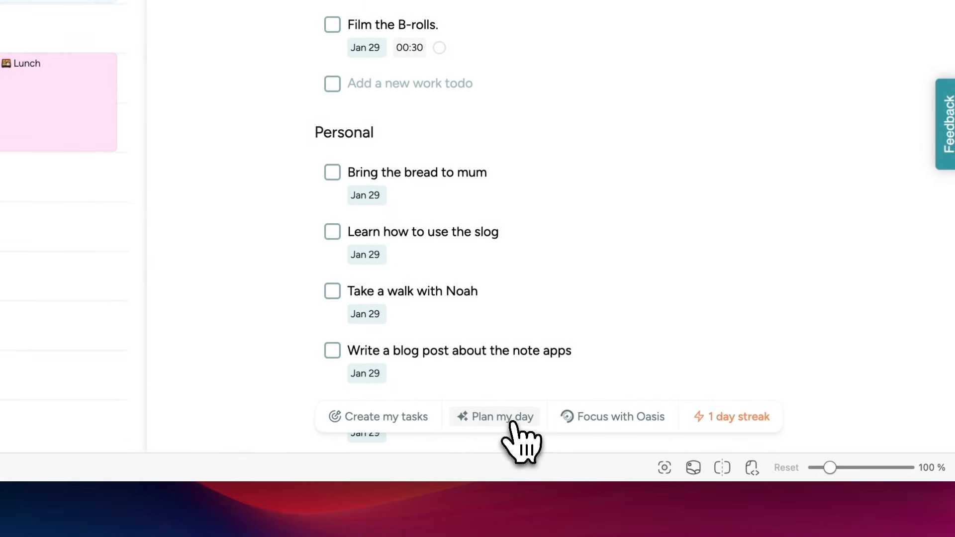
- Show Plan my day strategies such as Eat the Frog and Quick Wins for today's todos
{"action": "left_click", "coordinate": [494, 417]}
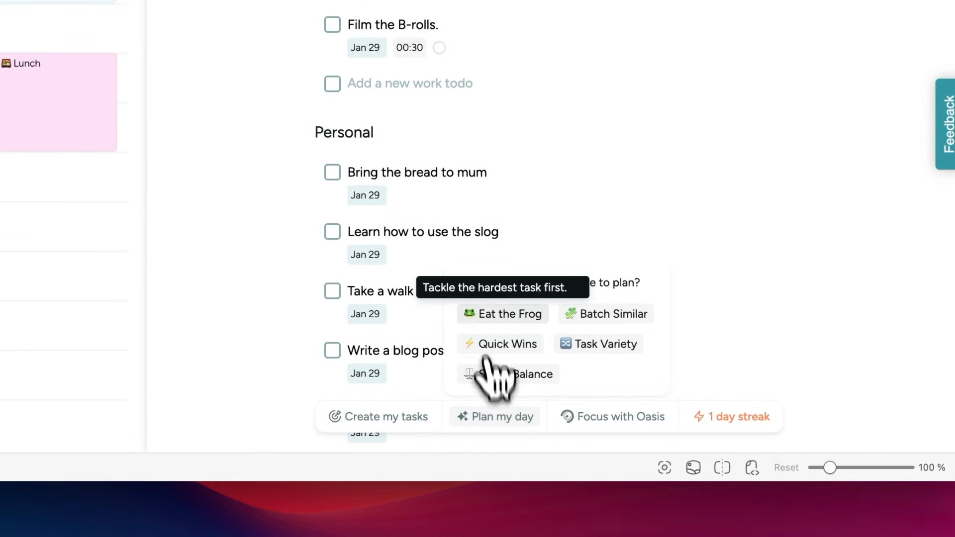